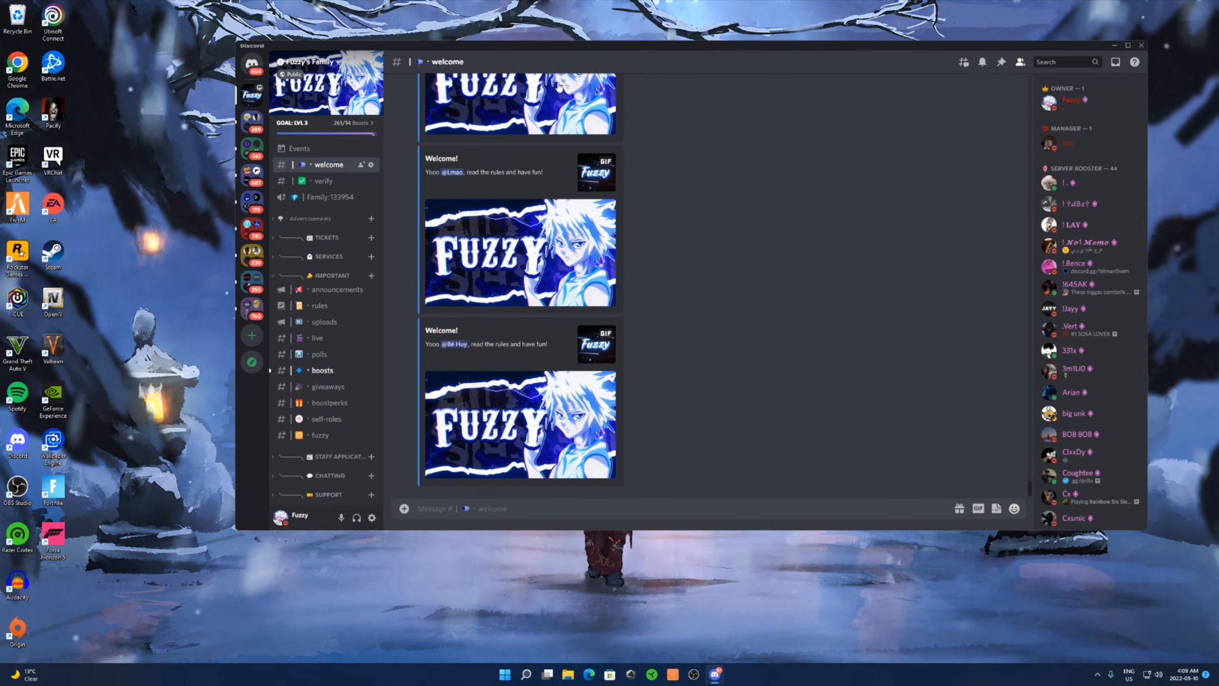
Open the graphic-packs channel and follow the all pink sky pack's MediaFire link
scroll(down, 3)
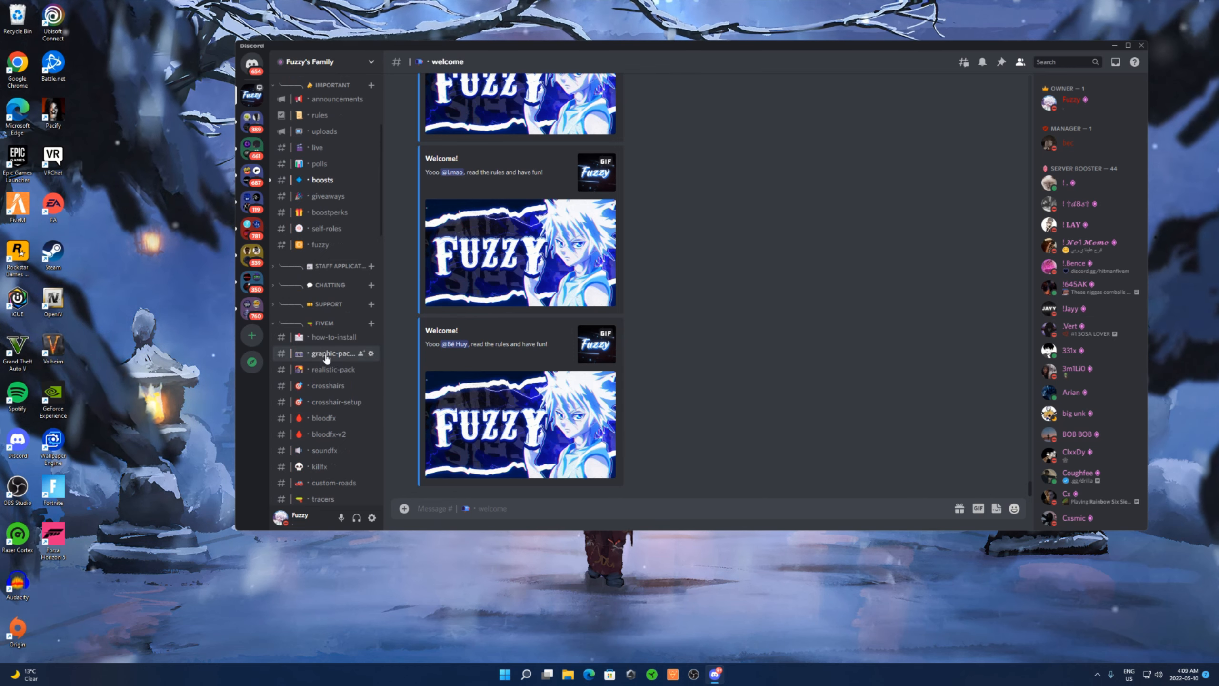
click(333, 353)
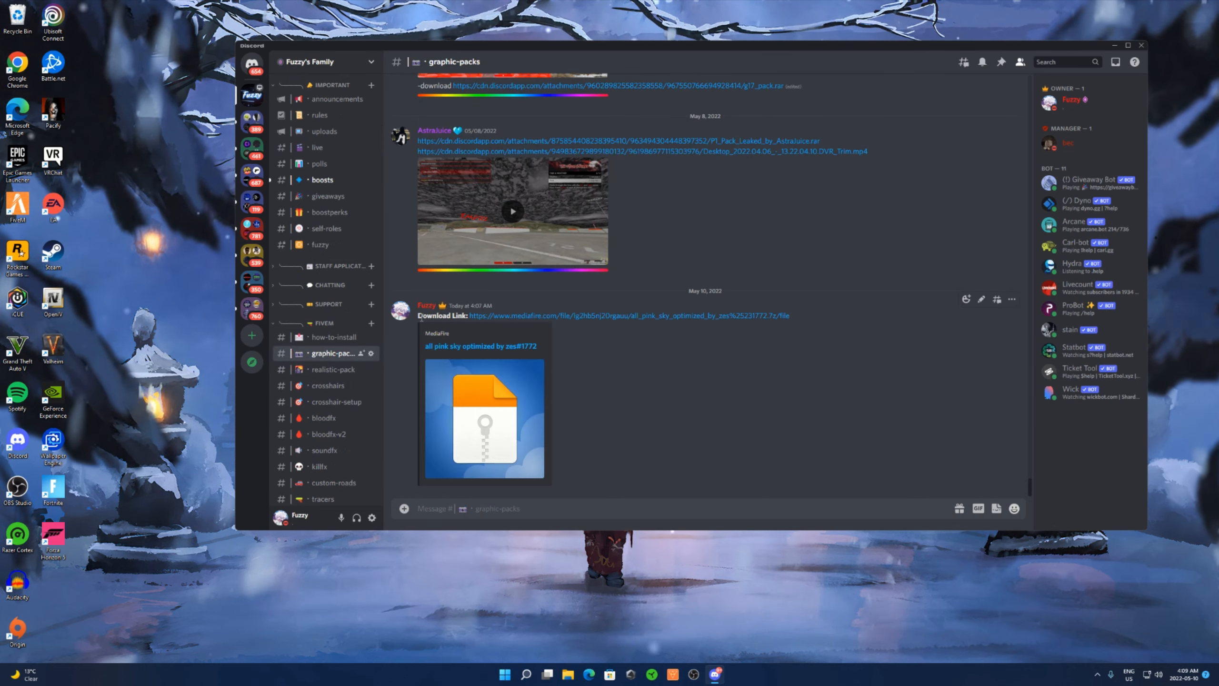
click(617, 316)
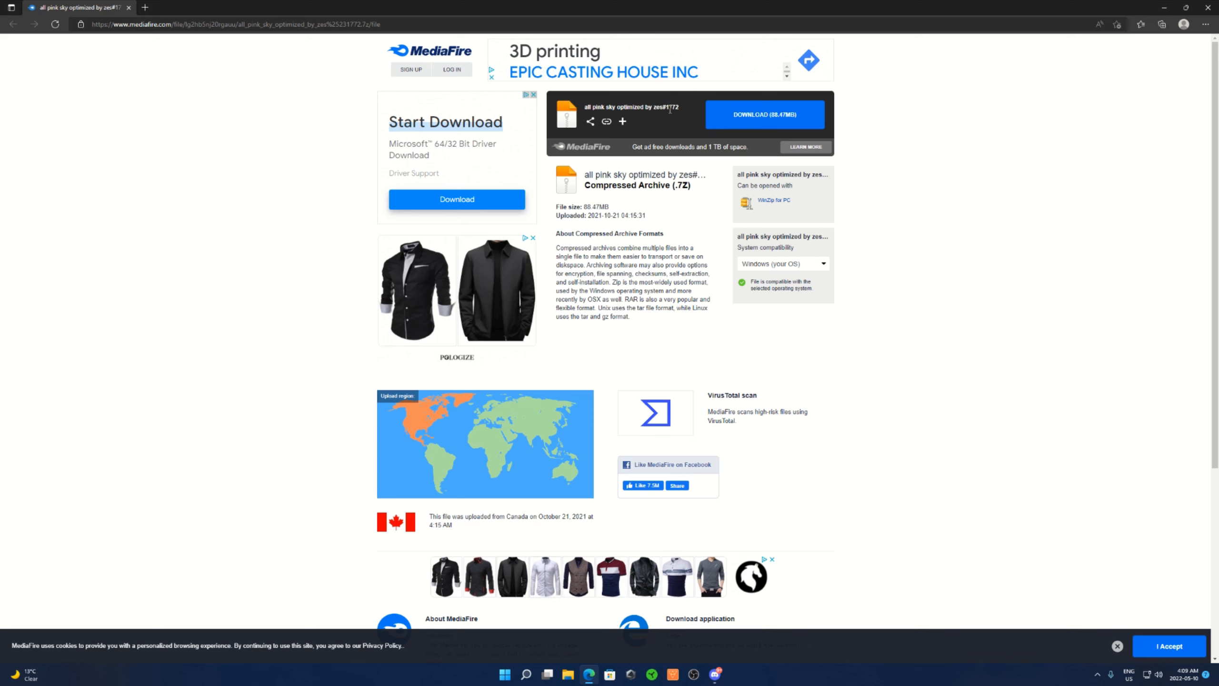
Download the all pink sky archive from MediaFire and open the file
click(765, 114)
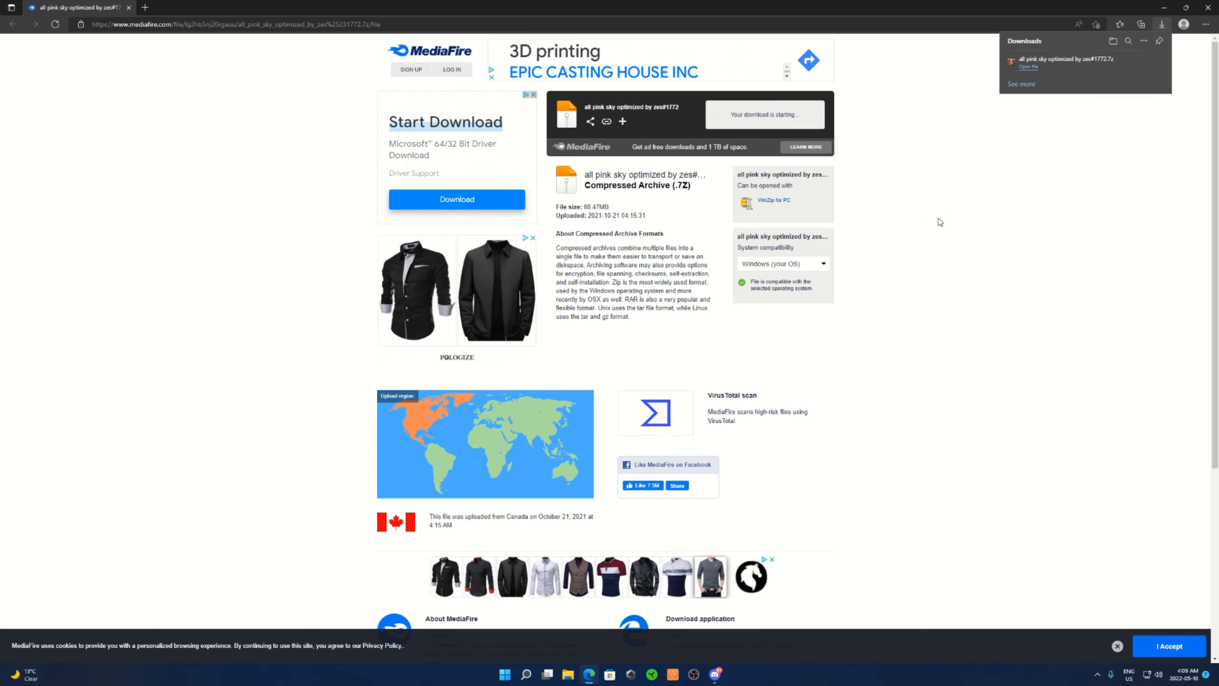
click(1029, 68)
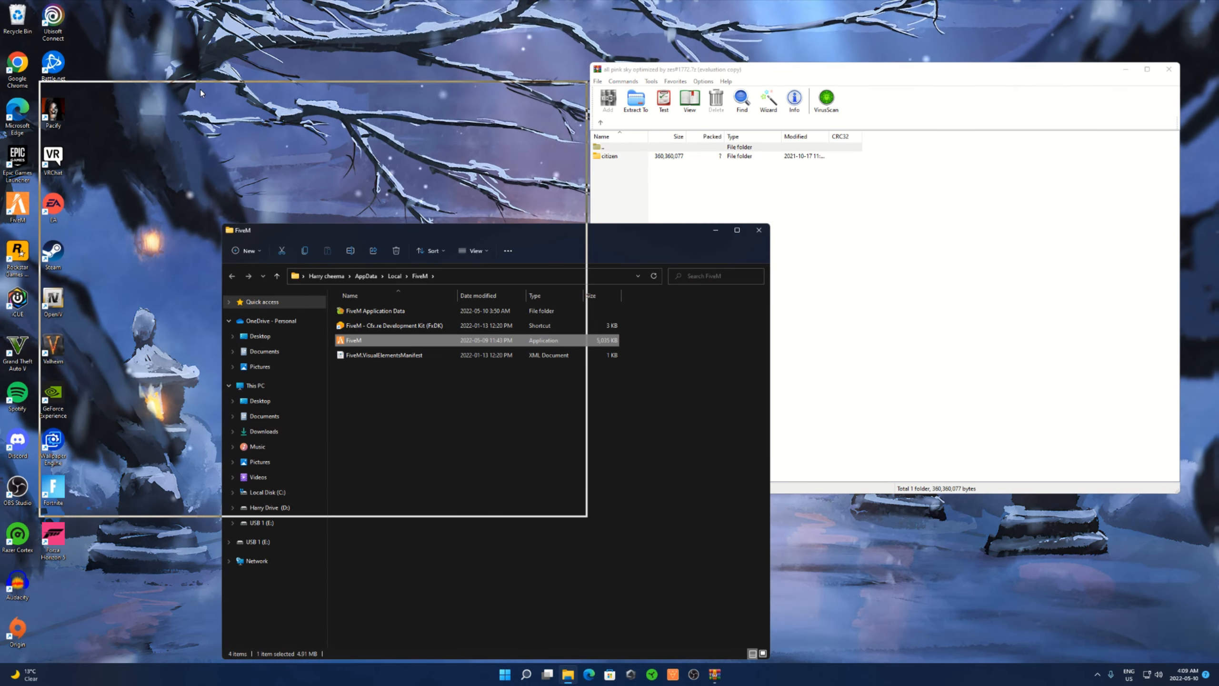
Open the FiveM Application Data folder within the FiveM folder
double_click(375, 310)
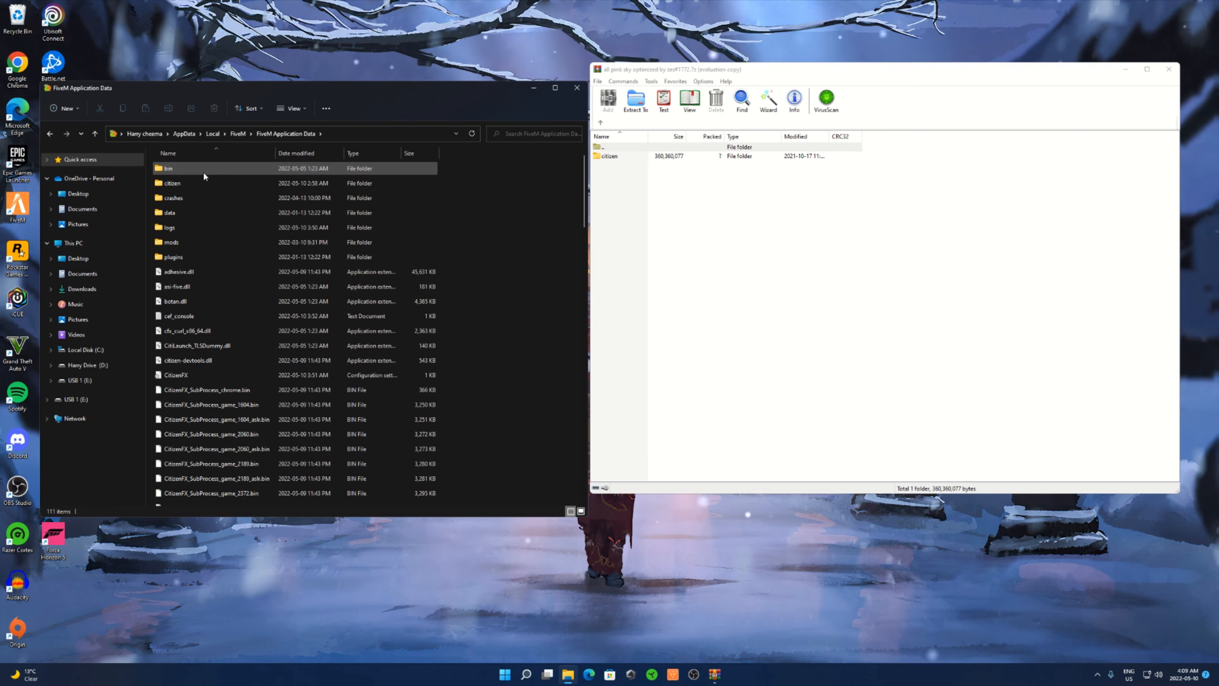
Copy the archive's citizen folder into FiveM Application Data, replacing existing files
click(609, 156)
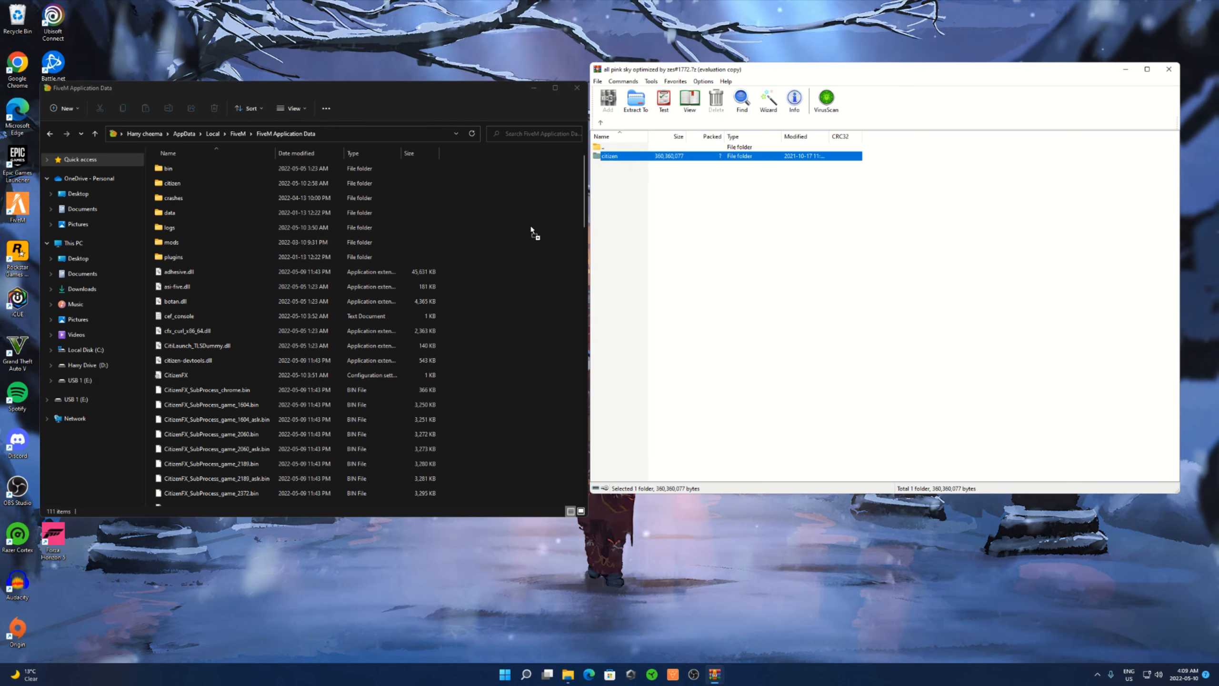
click(635, 100)
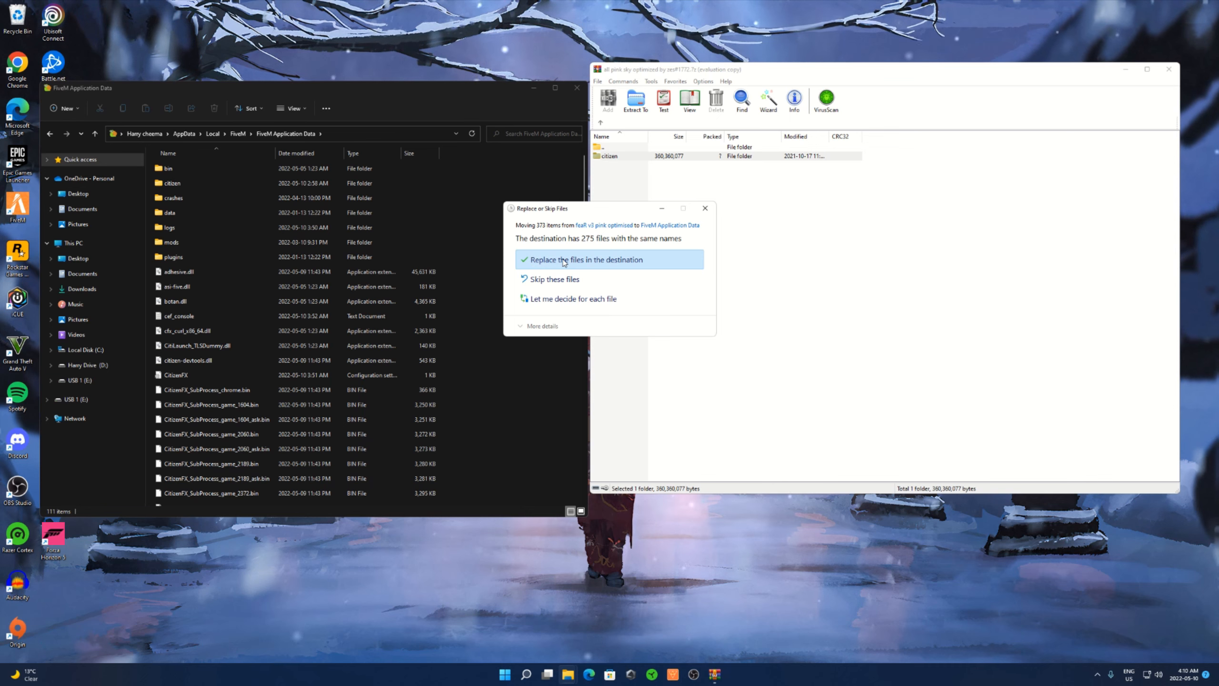
click(584, 260)
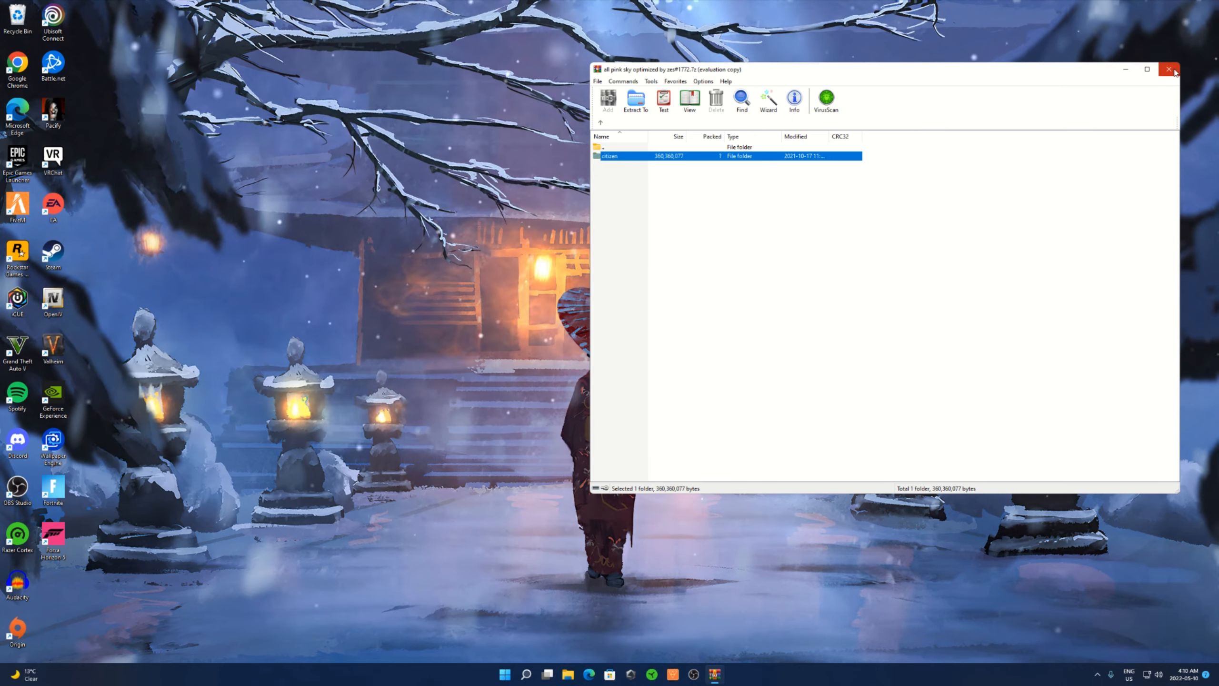
Close WinRAR and launch FiveM from the desktop shortcut
click(1170, 69)
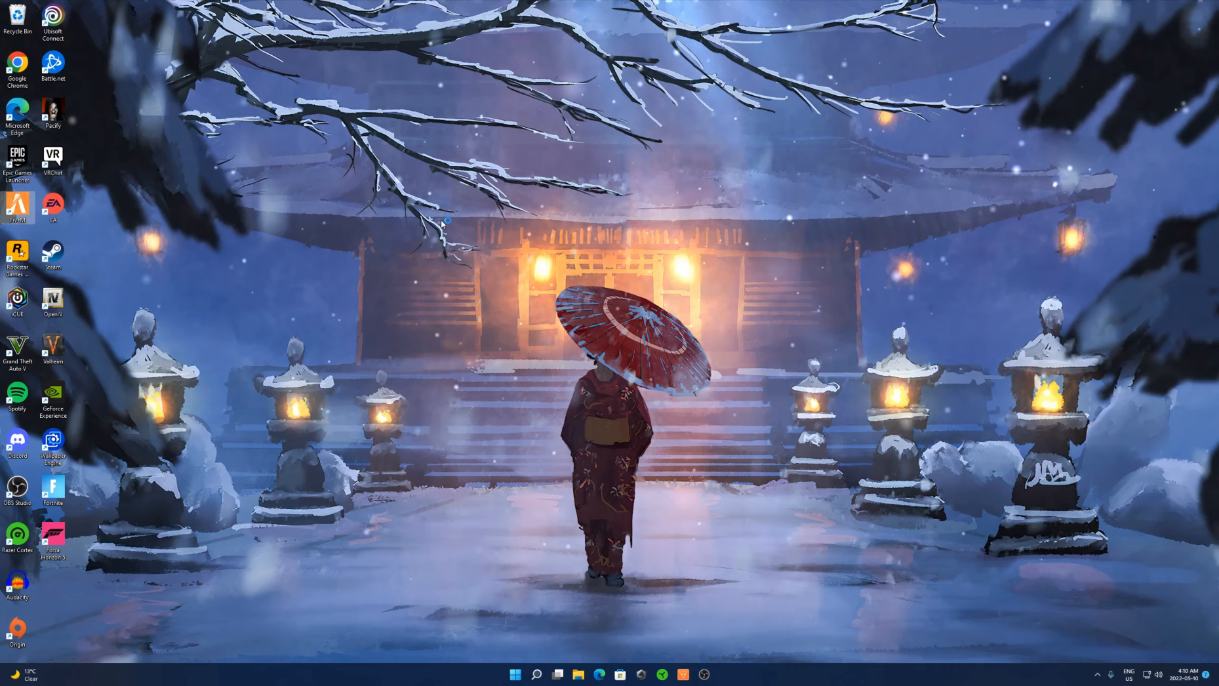
double_click(16, 207)
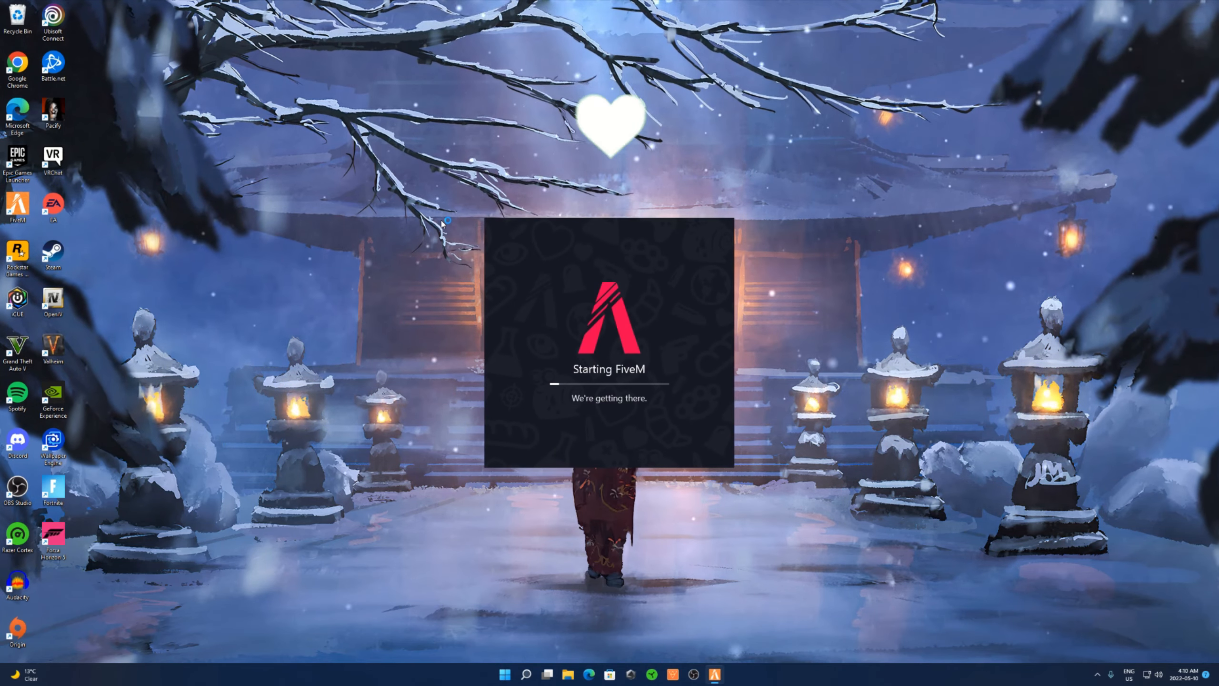